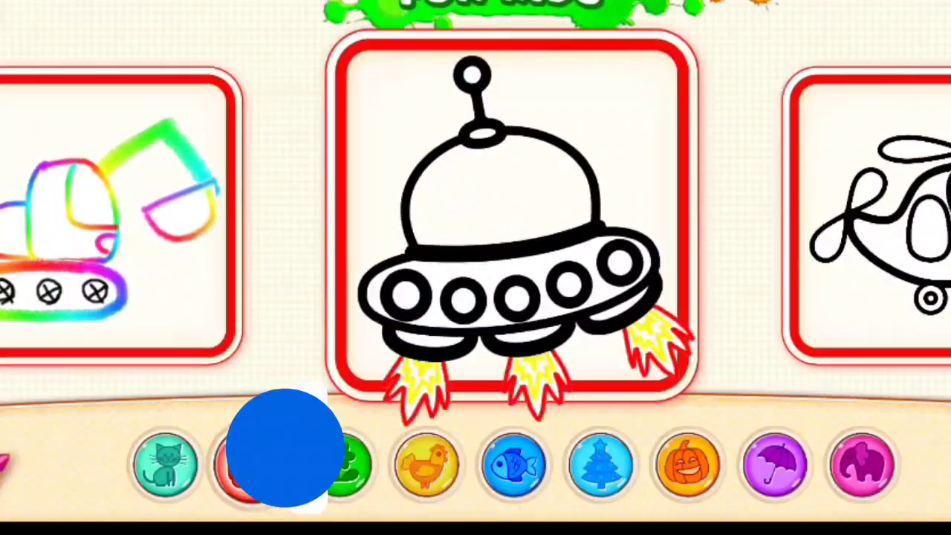
Open the UFO picture from the gallery in tracing mode
left_click(264, 464)
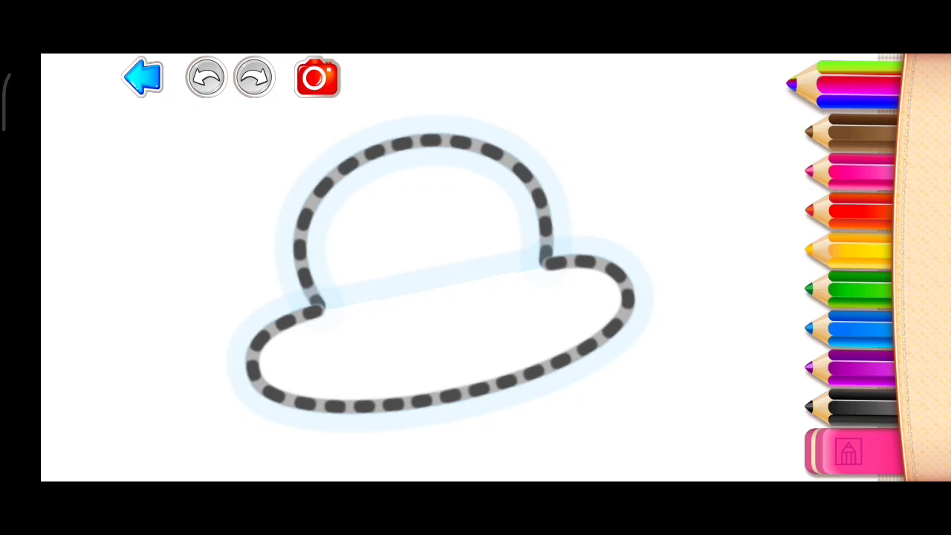
Trace the UFO's dome and rim outline in rainbow, fixing a stroke with undo/redo
left_click_drag(327, 315, 283, 402)
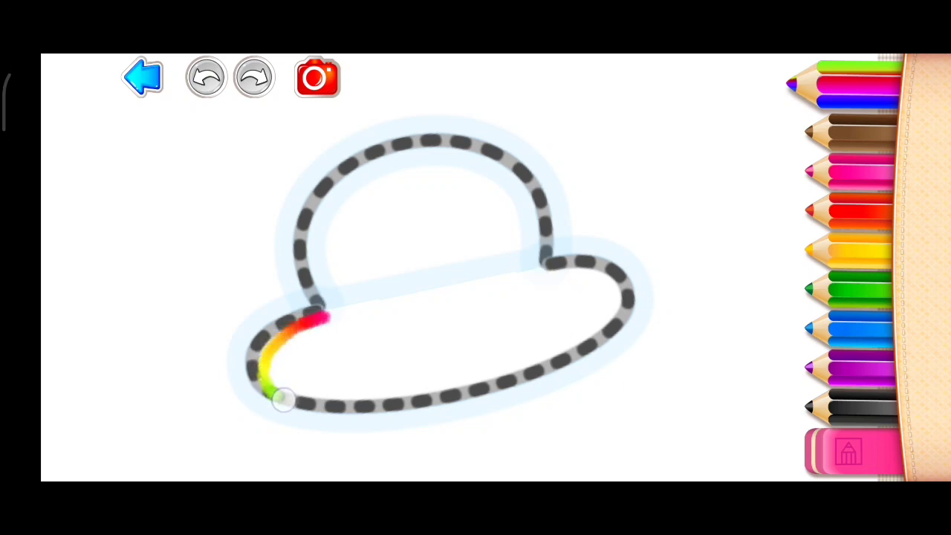
left_click_drag(282, 399, 621, 324)
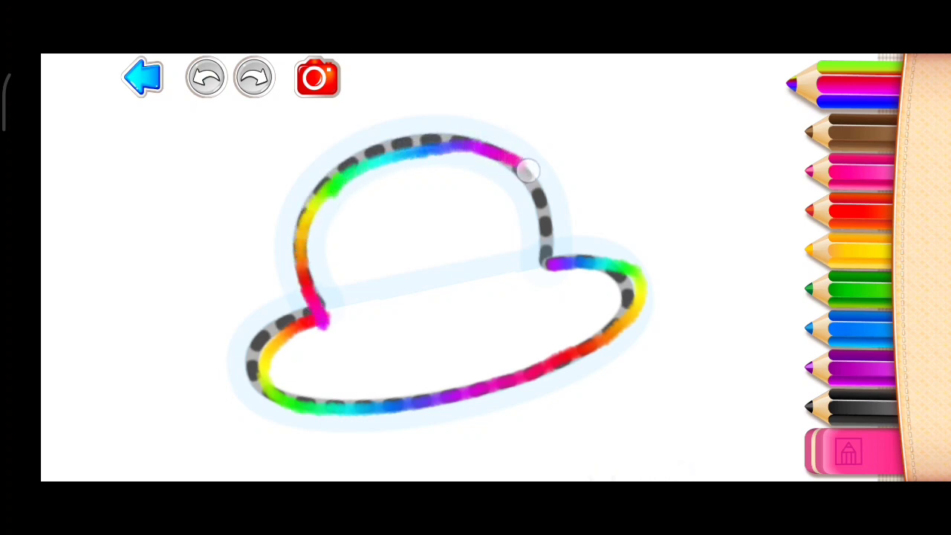
left_click(254, 77)
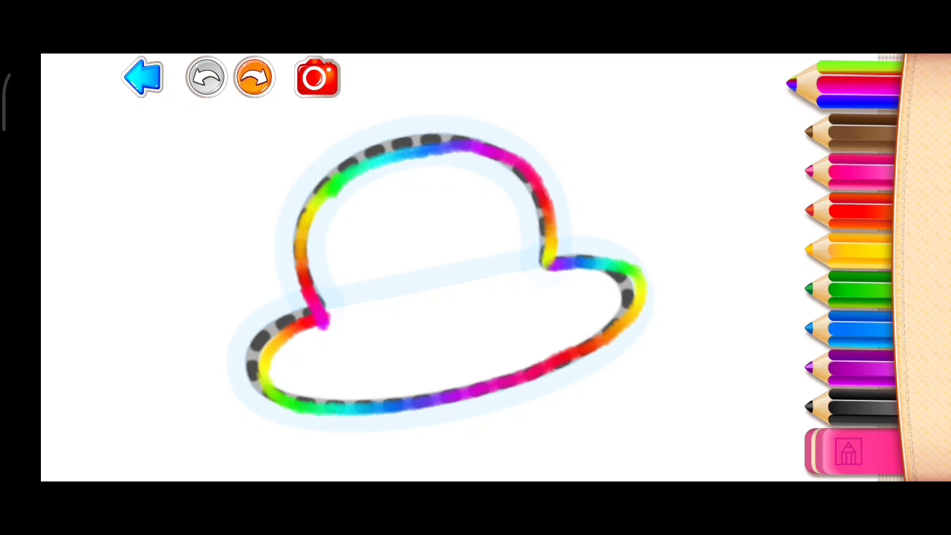
left_click(255, 78)
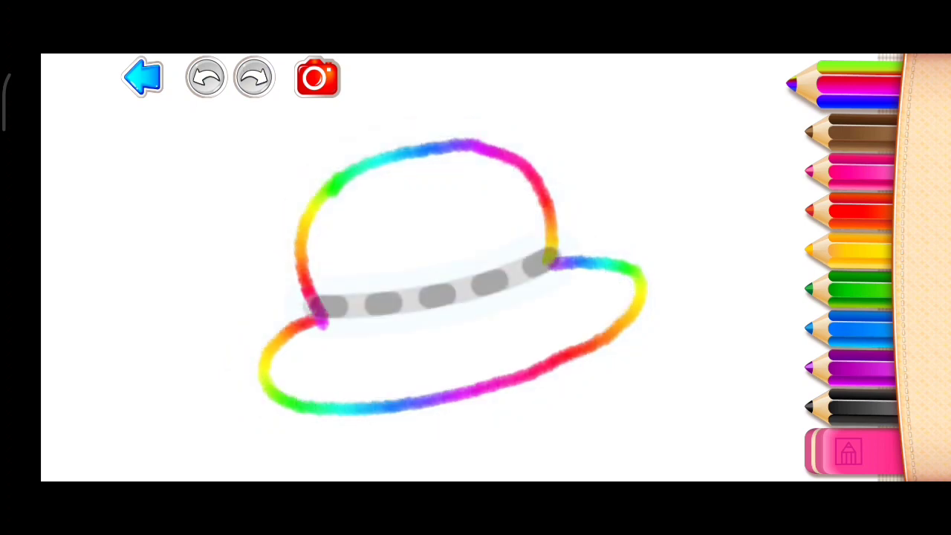
Trace the band across the UFO in rainbow colours
left_click(205, 77)
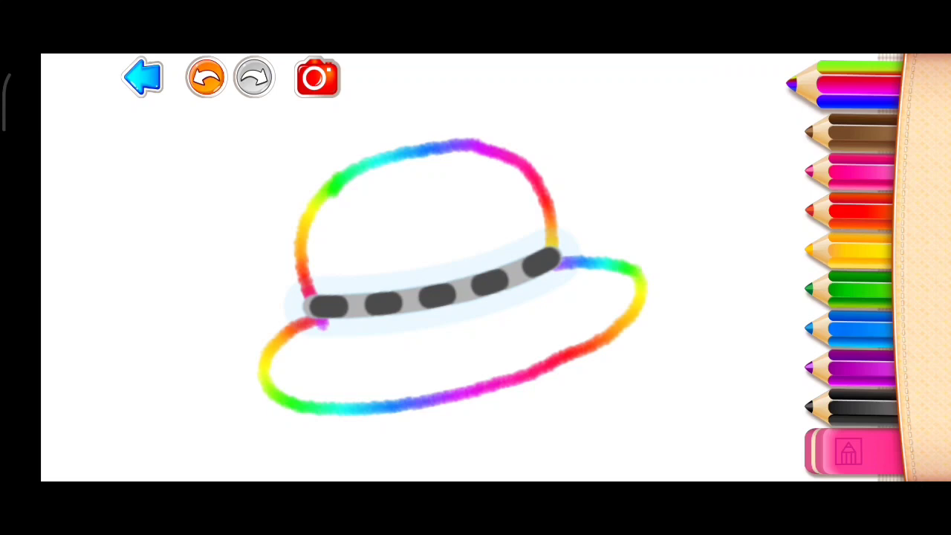
left_click_drag(320, 327, 538, 280)
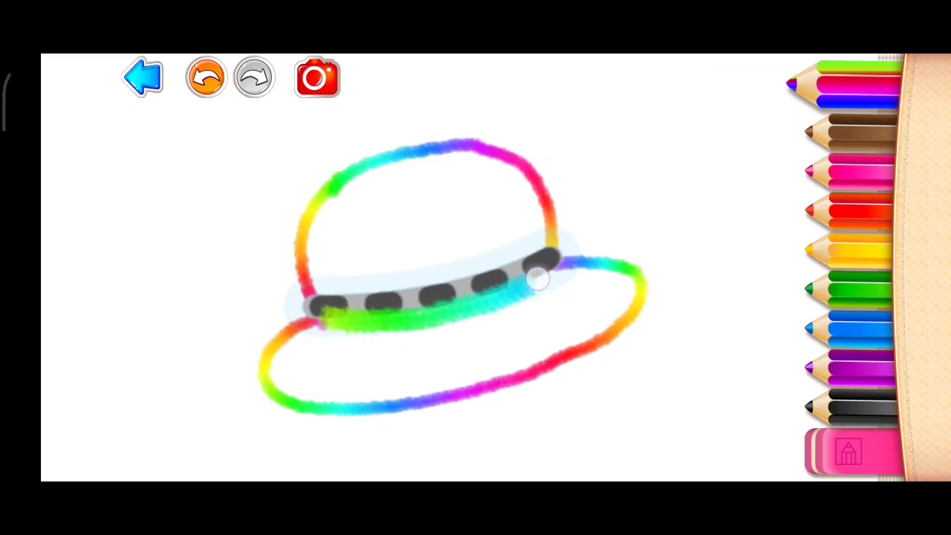
left_click(205, 78)
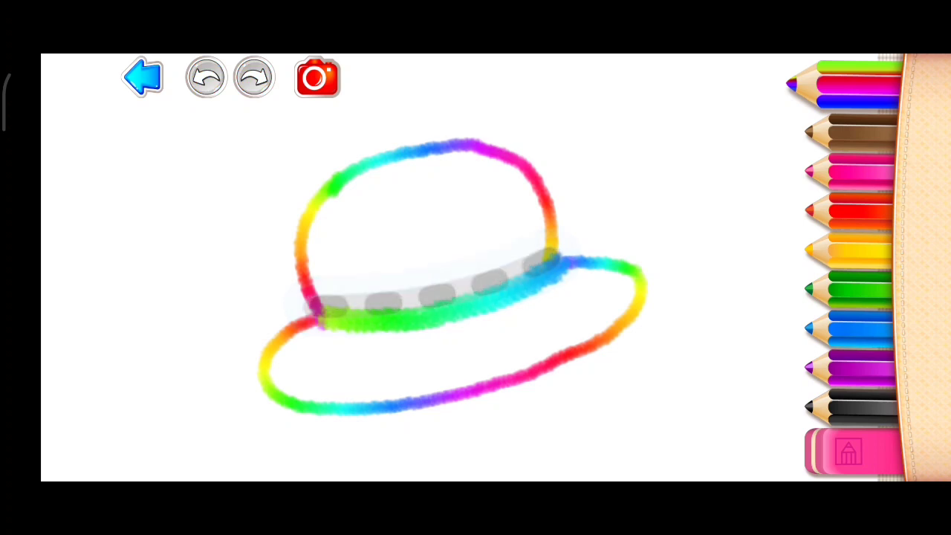
Trace all five round portholes of the UFO in rainbow colours
left_click(206, 78)
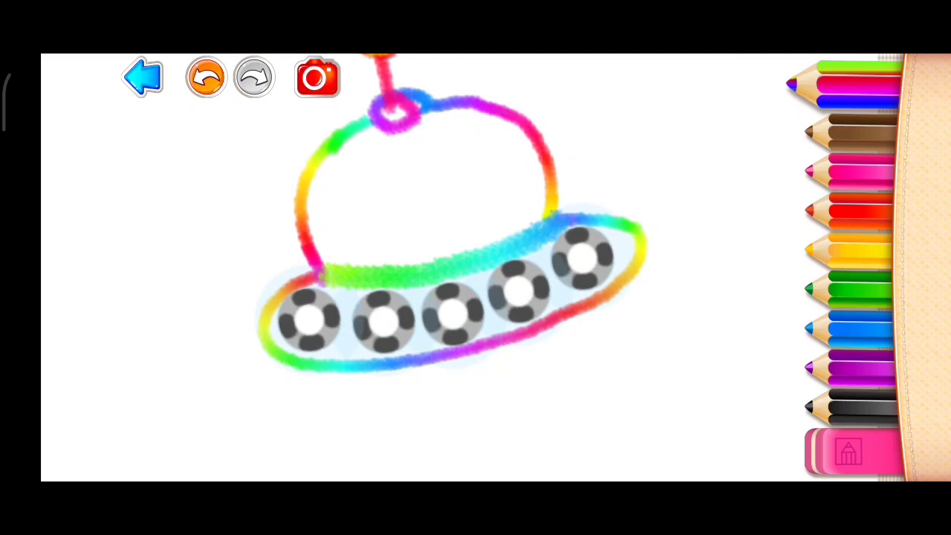
left_click(311, 305)
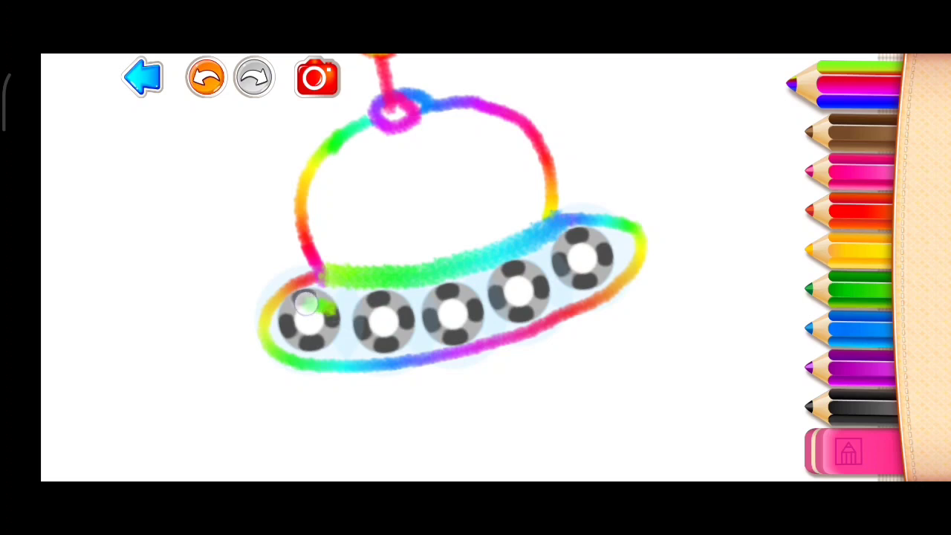
left_click(309, 319)
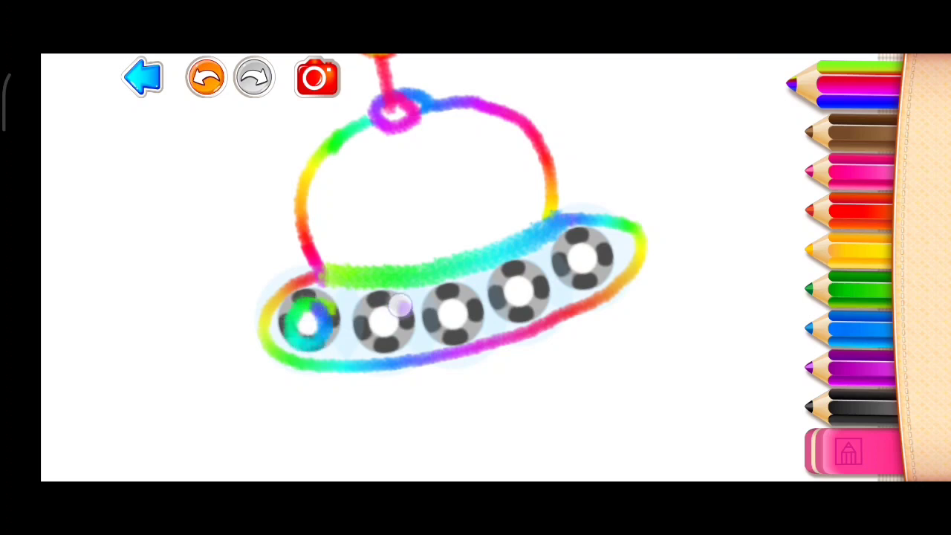
left_click(386, 324)
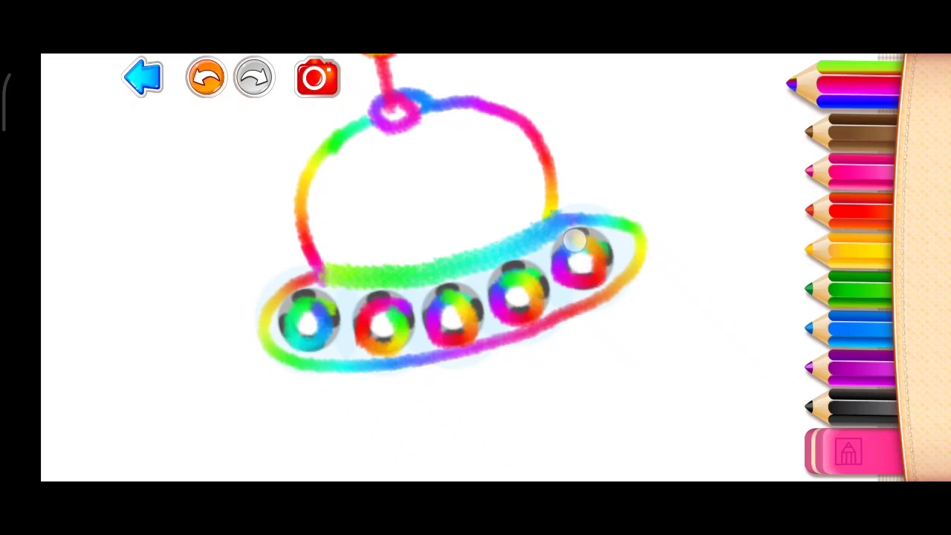
left_click(207, 78)
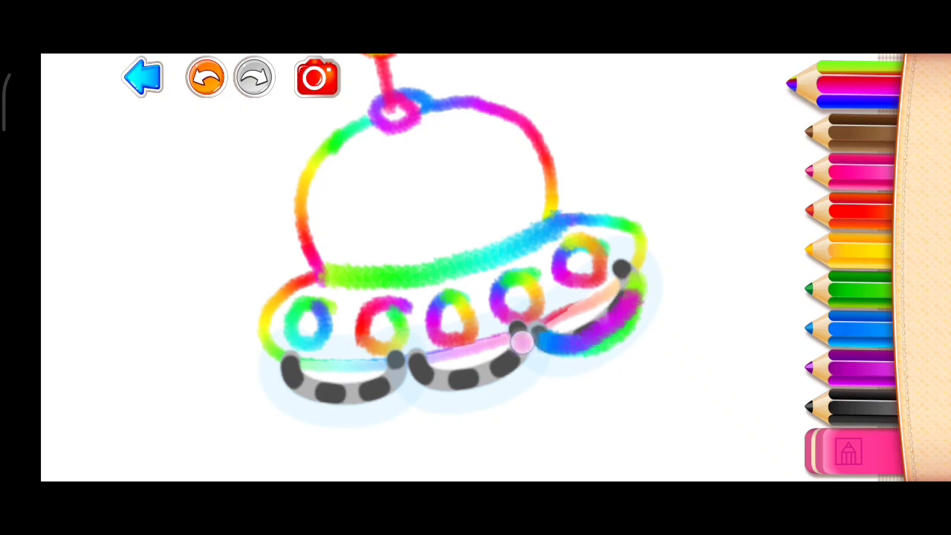
Trace the lower thruster outlines so the finished UFO animates with its alien
left_click_drag(520, 342, 416, 379)
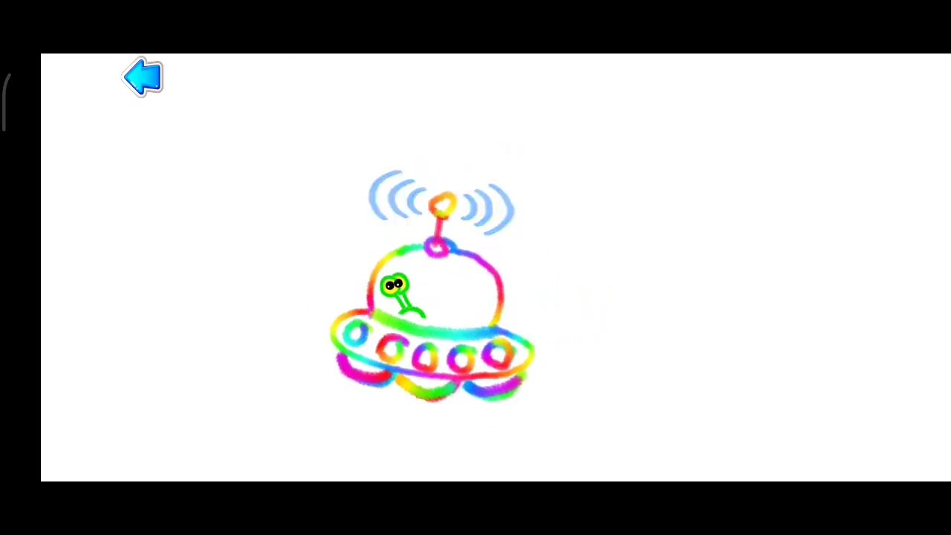
Go back from the finished UFO to the gallery and load the helicopter outline
left_click(143, 77)
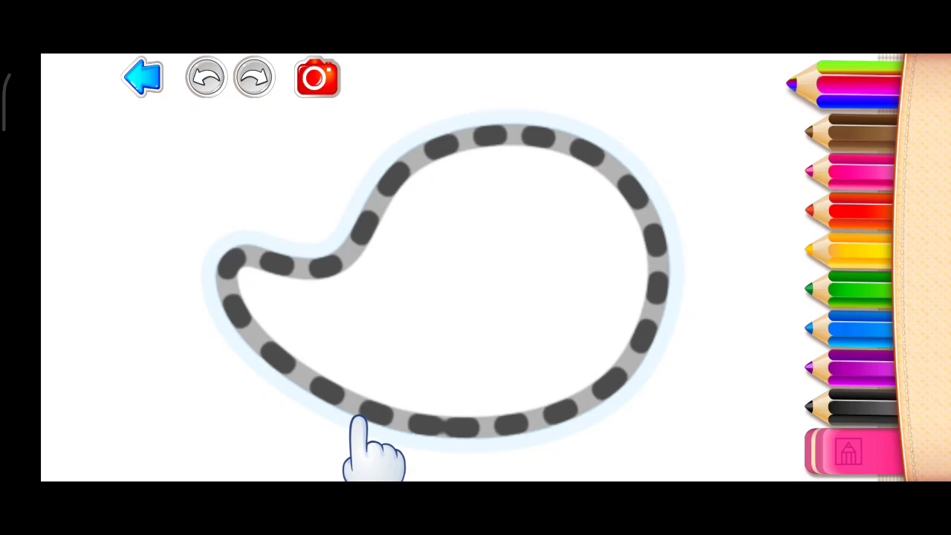
Trace the full helicopter body outline — left, bottom, right and top curves — in rainbow
left_click_drag(372, 428, 230, 305)
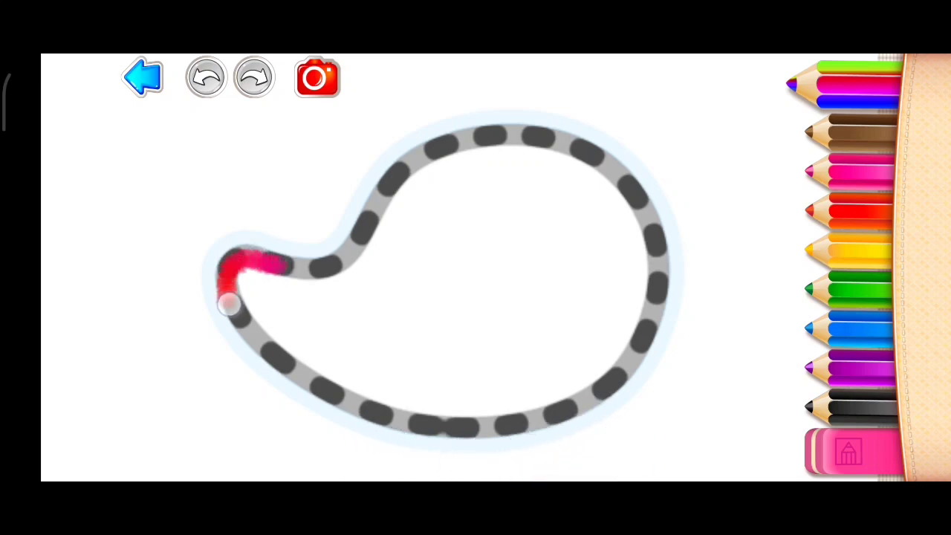
left_click_drag(226, 305, 372, 413)
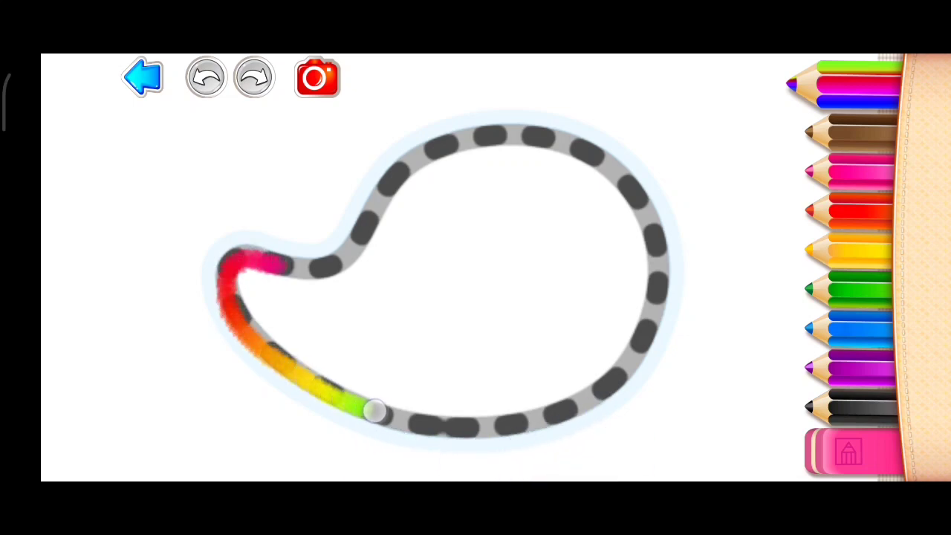
left_click_drag(372, 413, 622, 375)
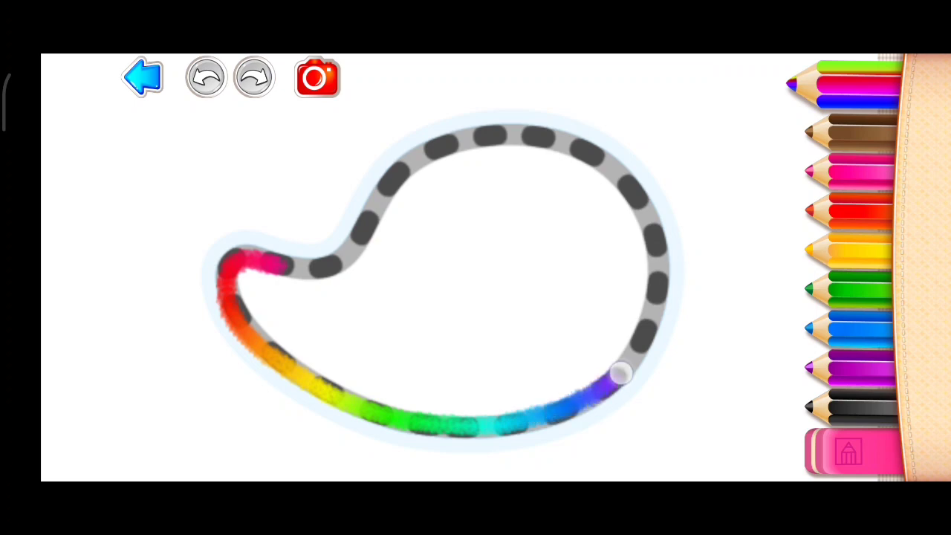
left_click_drag(621, 375, 602, 156)
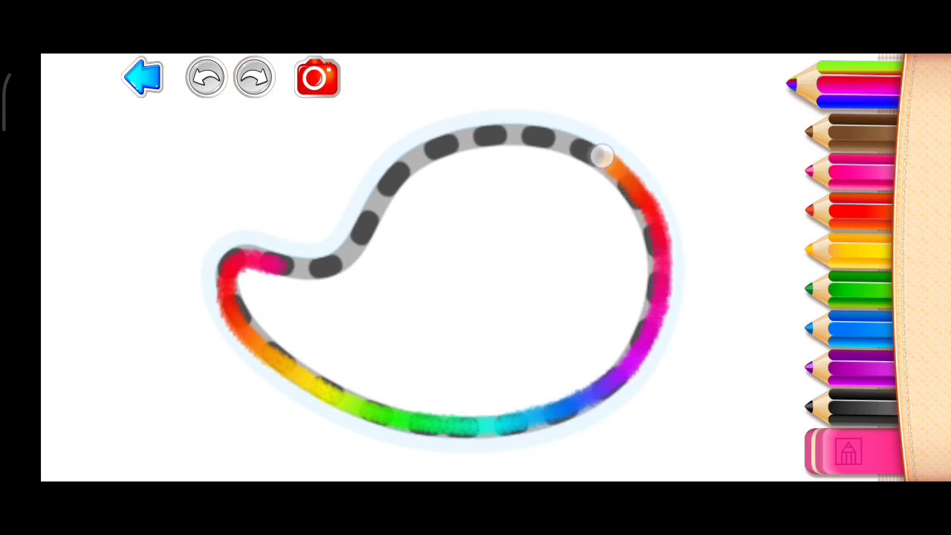
left_click_drag(602, 156, 390, 192)
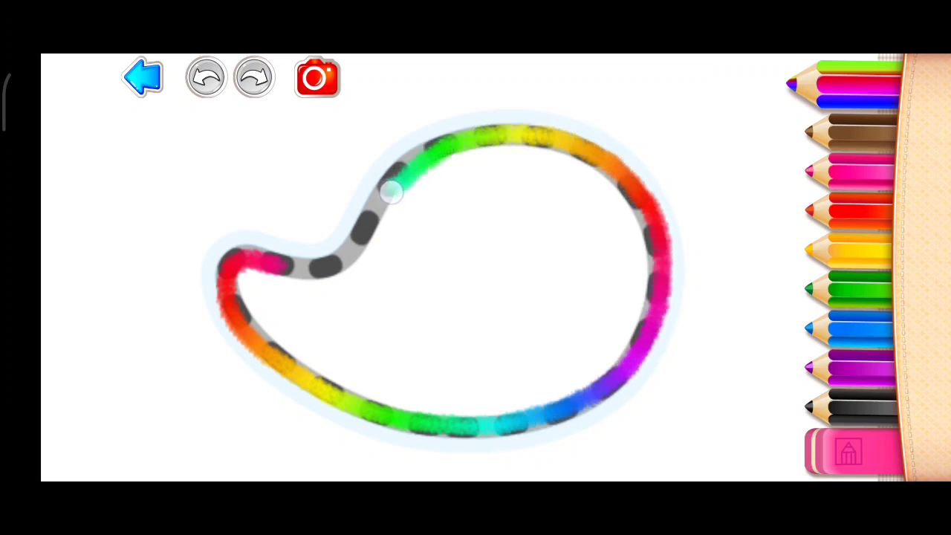
left_click(254, 77)
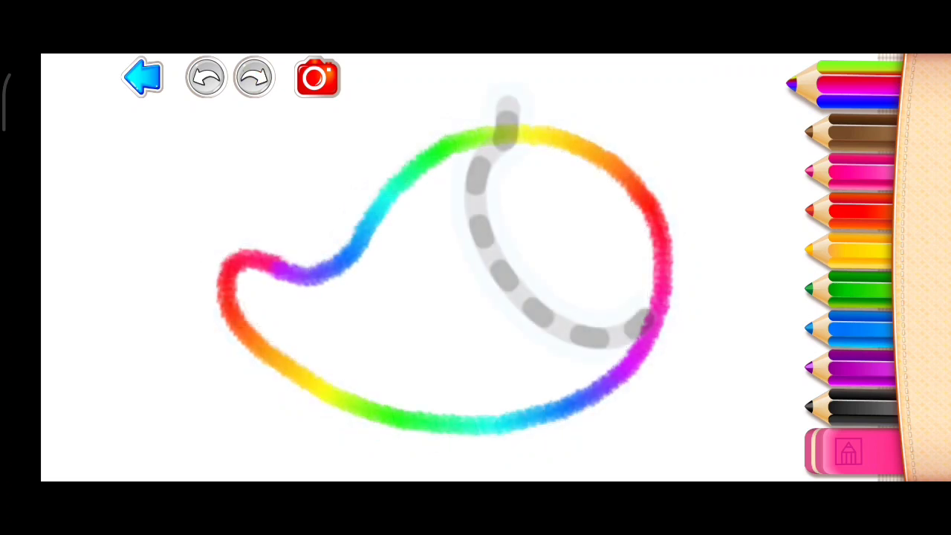
Trace the curved cockpit window line inside the body in rainbow colours
left_click(205, 78)
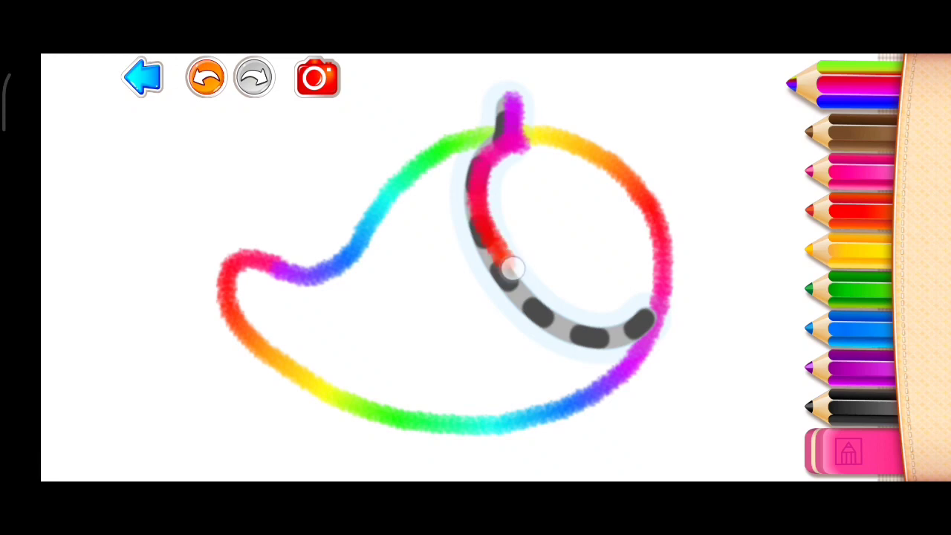
left_click_drag(513, 267, 661, 315)
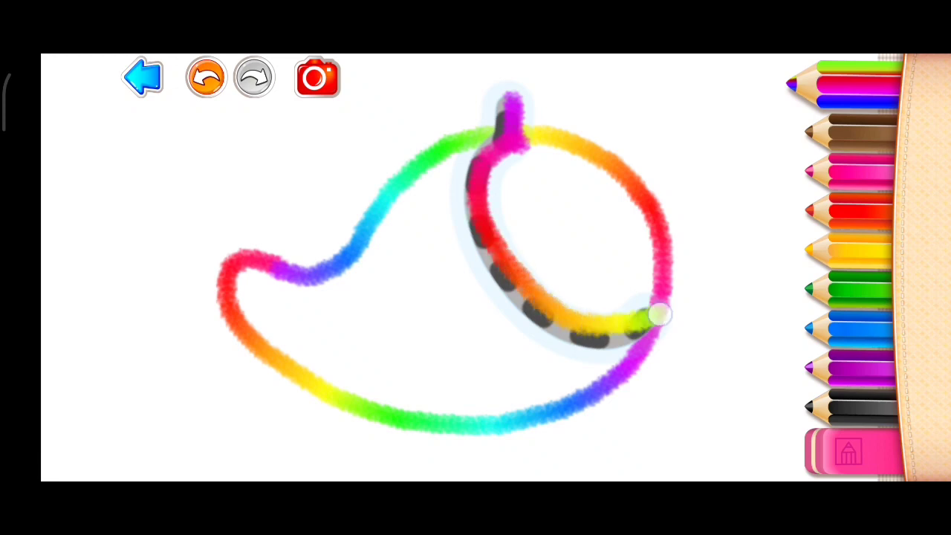
left_click(205, 78)
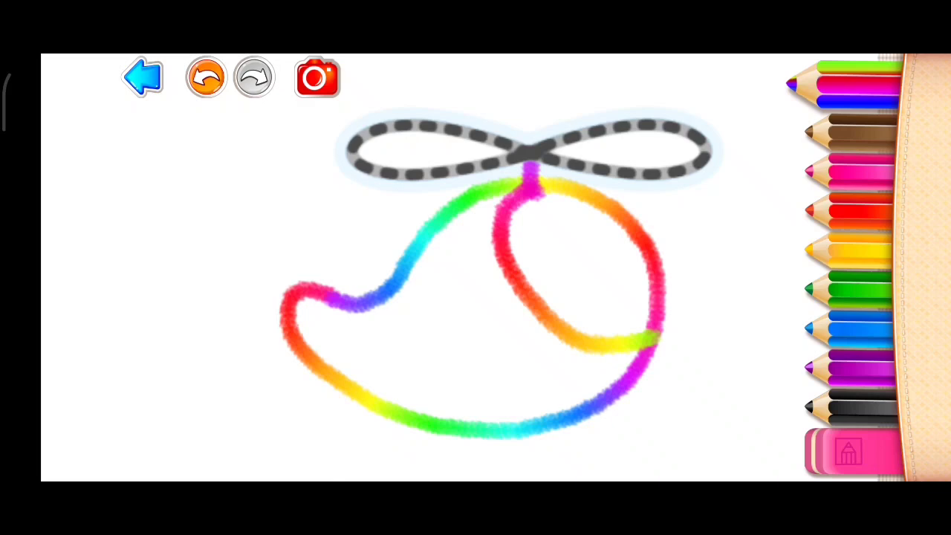
Trace the top rotor's figure-eight loops in rainbow colours
left_click_drag(490, 176, 696, 137)
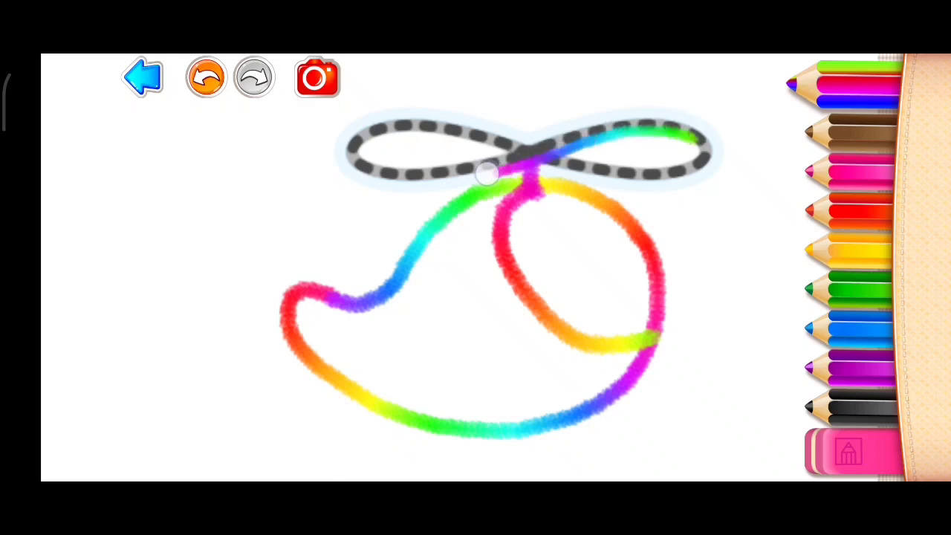
left_click_drag(488, 175, 654, 134)
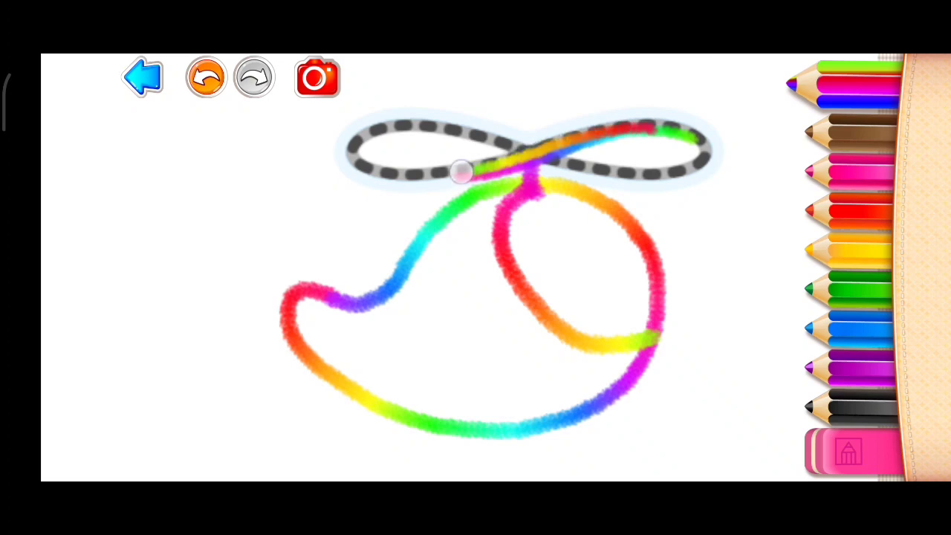
left_click_drag(458, 172, 610, 173)
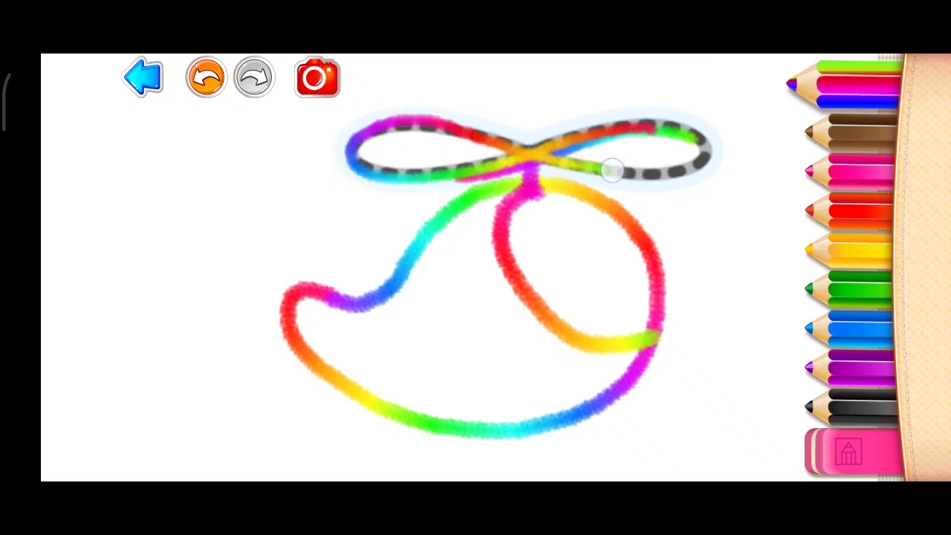
left_click(254, 77)
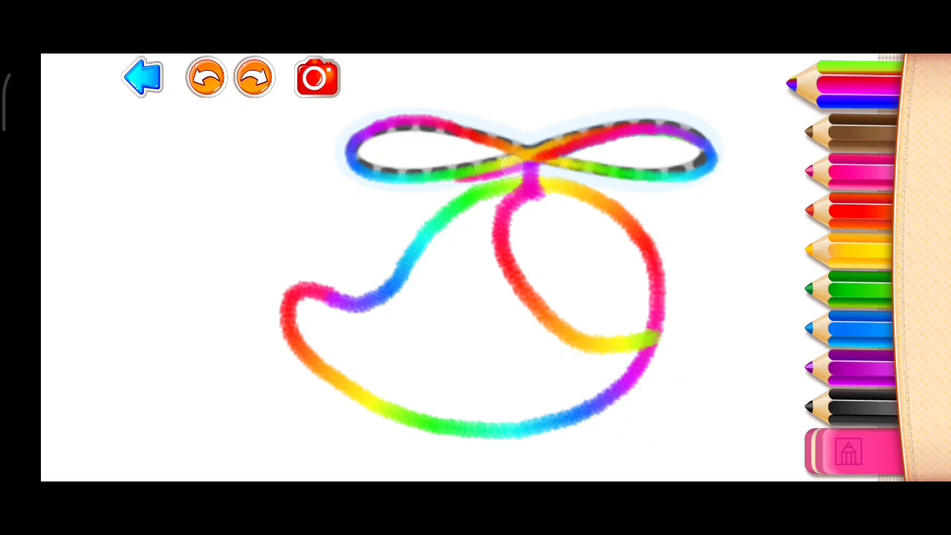
left_click_drag(461, 176, 639, 131)
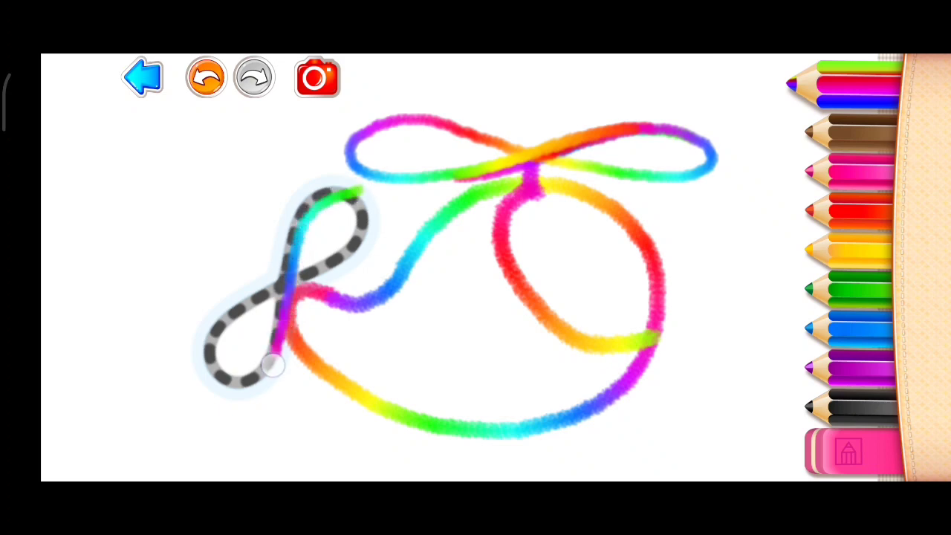
Trace the figure-eight tail loops in rainbow colours
left_click_drag(270, 364, 324, 271)
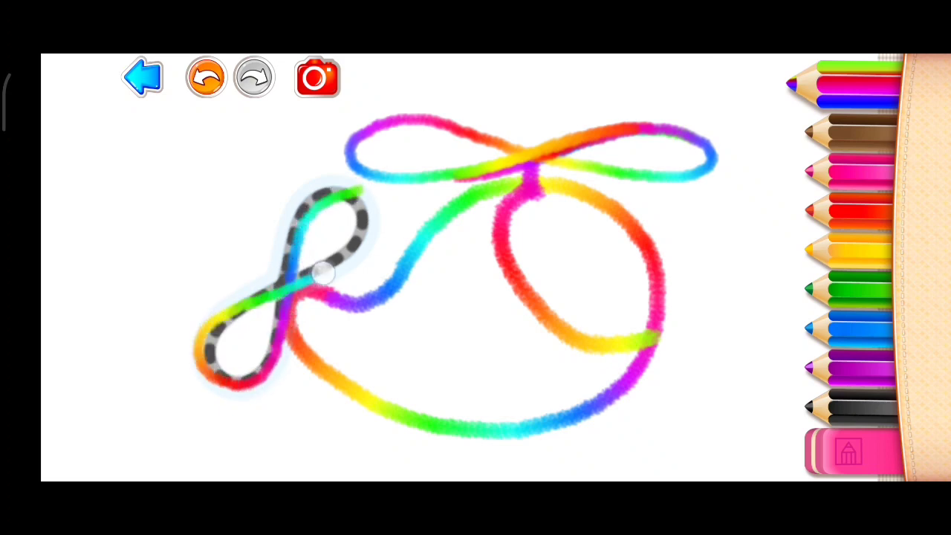
left_click_drag(324, 270, 294, 250)
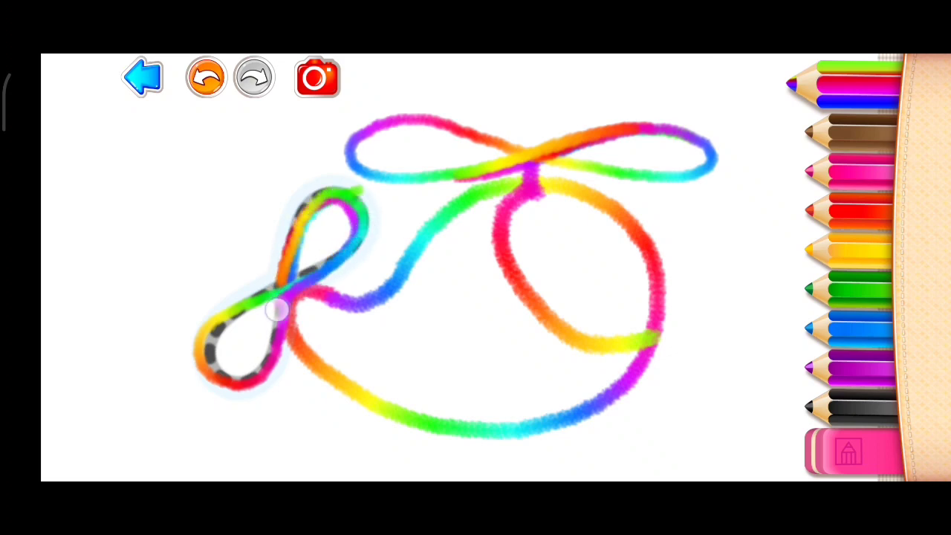
left_click(254, 77)
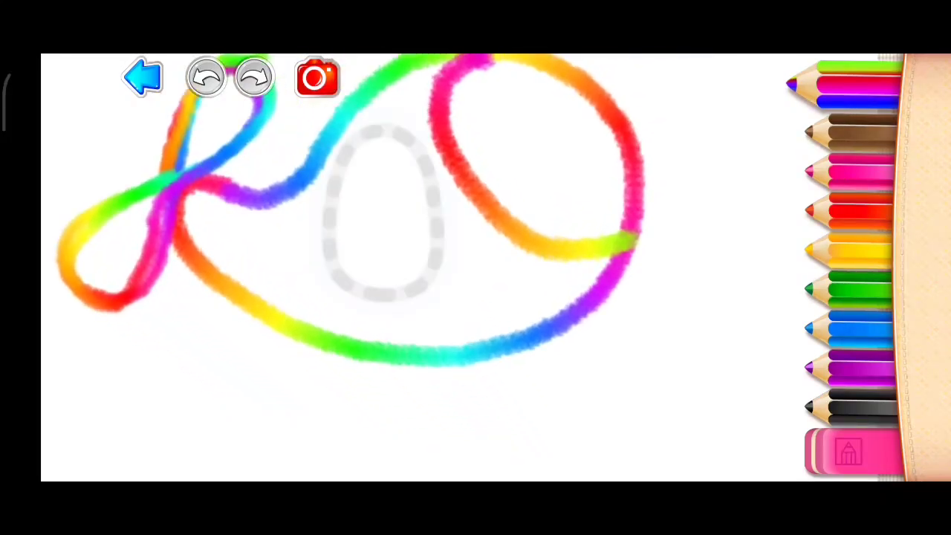
Trace all the way around the oval window on the helicopter body in rainbow
left_click(206, 77)
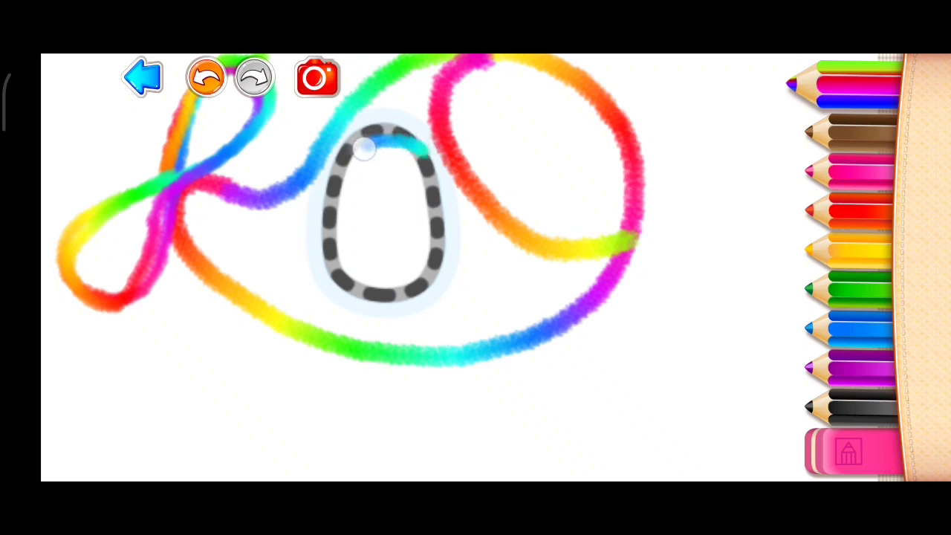
left_click_drag(364, 149, 390, 297)
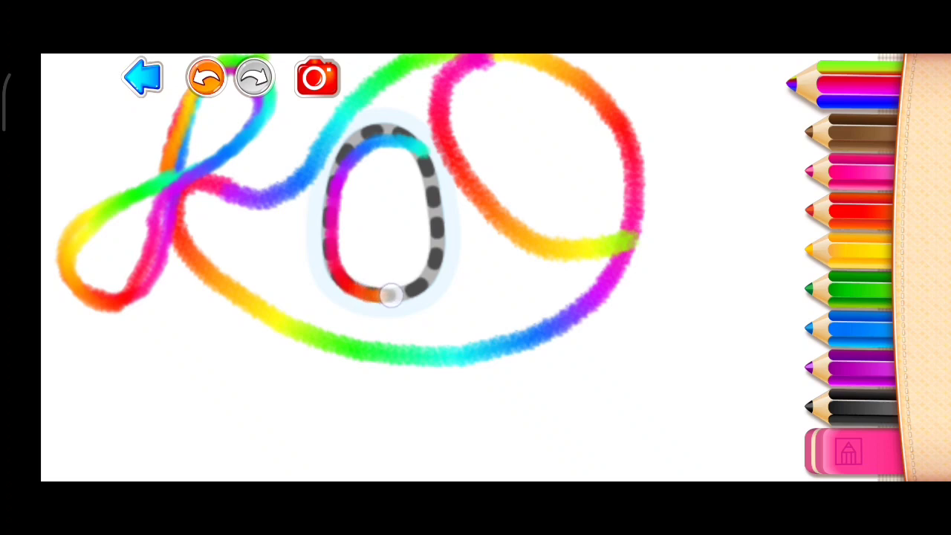
left_click_drag(389, 294, 385, 140)
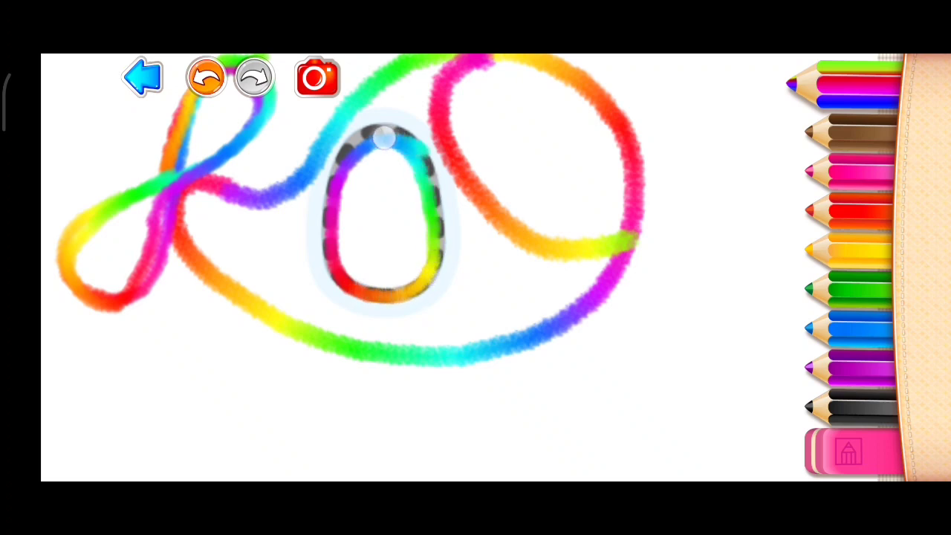
left_click_drag(384, 137, 416, 141)
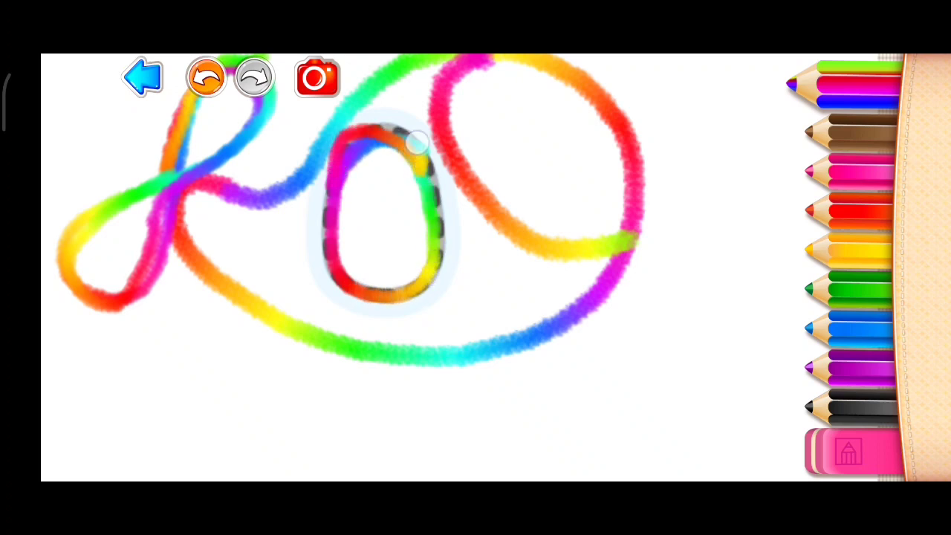
left_click_drag(416, 140, 393, 133)
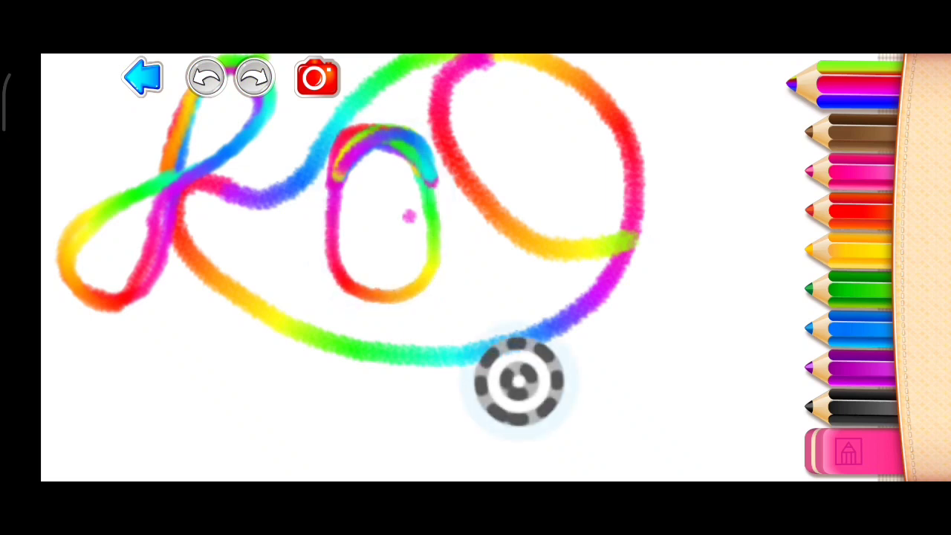
Switch to the black pencil and trace both wheel circles under the helicopter
left_click(206, 77)
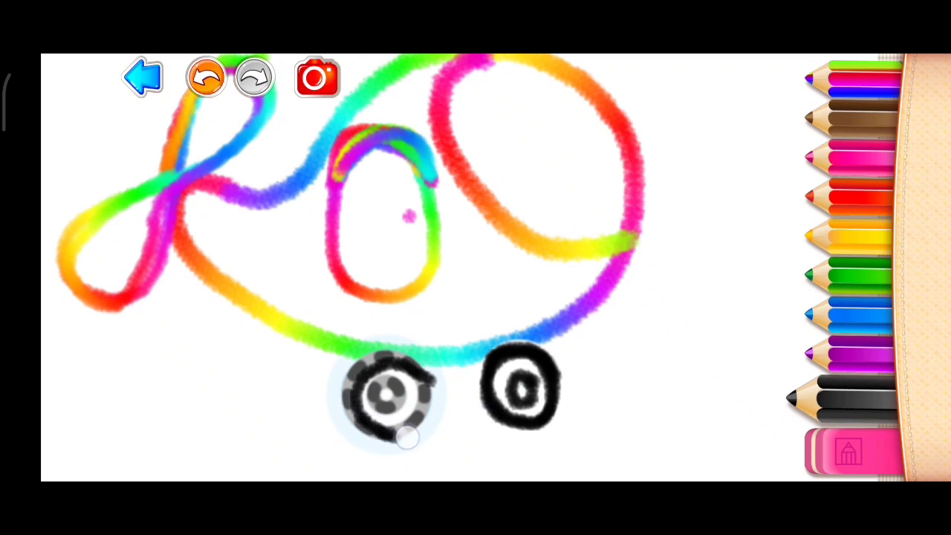
left_click(254, 78)
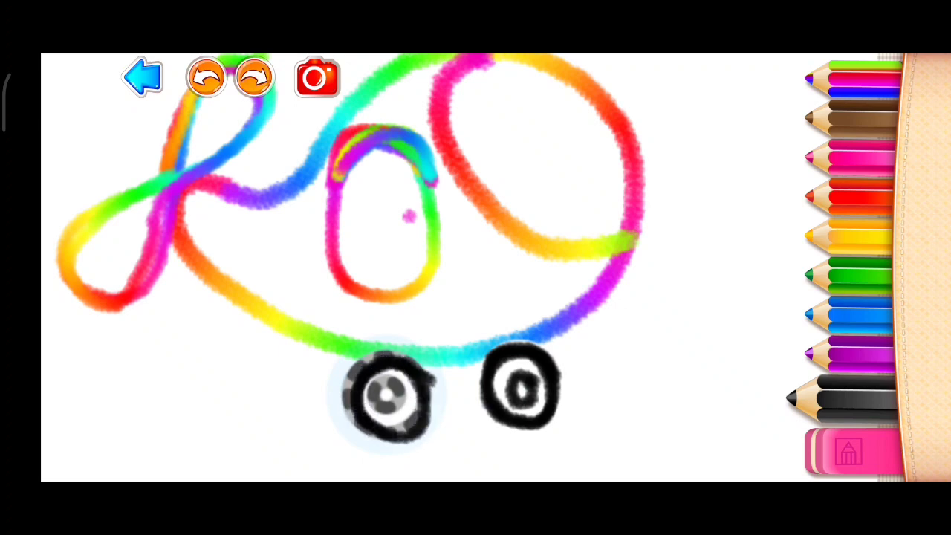
left_click(390, 398)
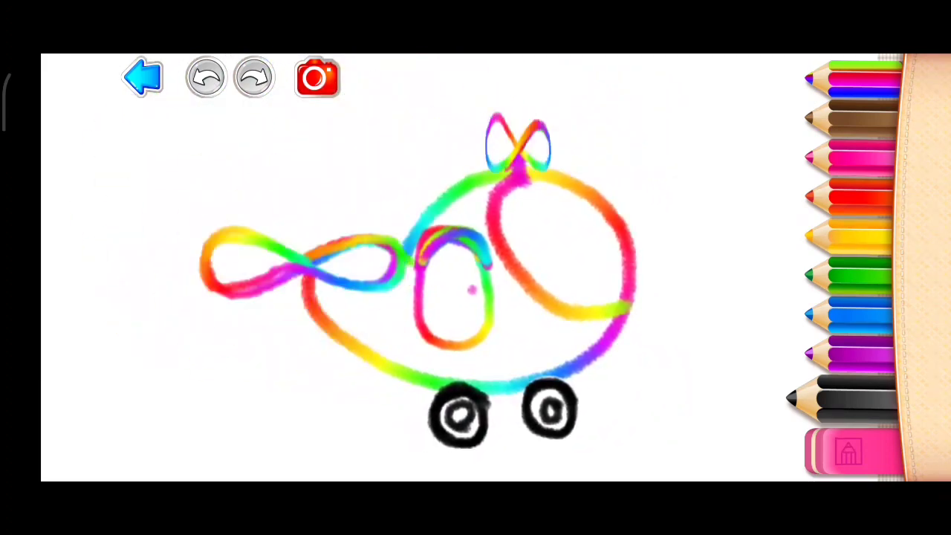
Finish the drawing and play the red and blue helicopter animations on the result screen
left_click(318, 77)
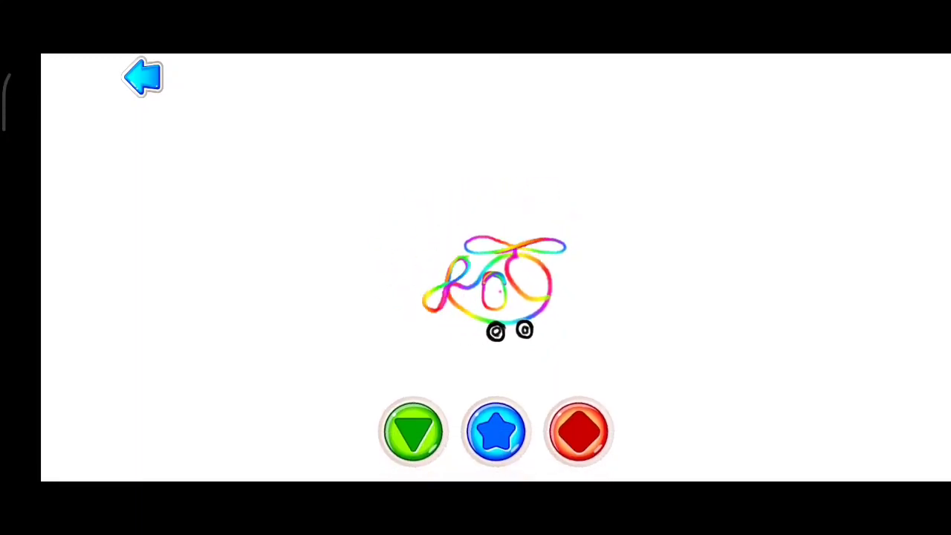
left_click(580, 431)
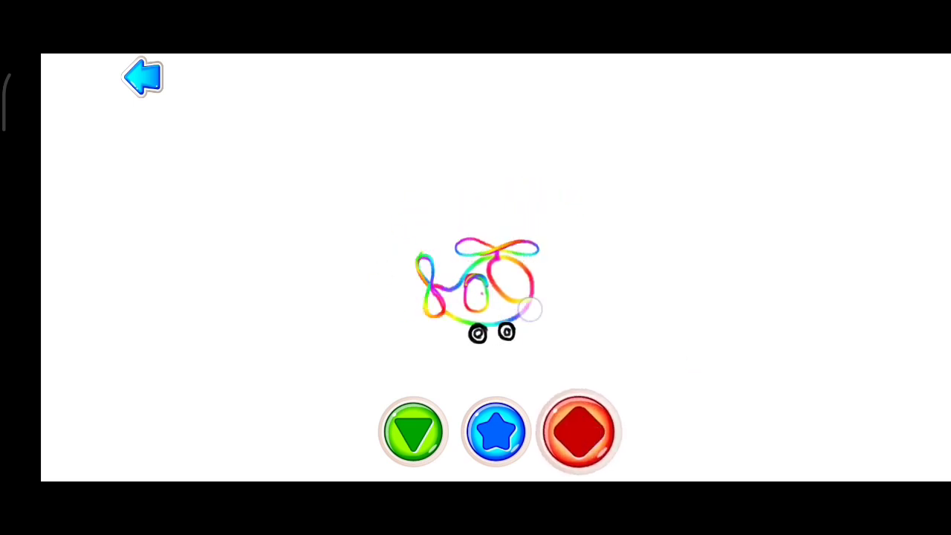
left_click(496, 431)
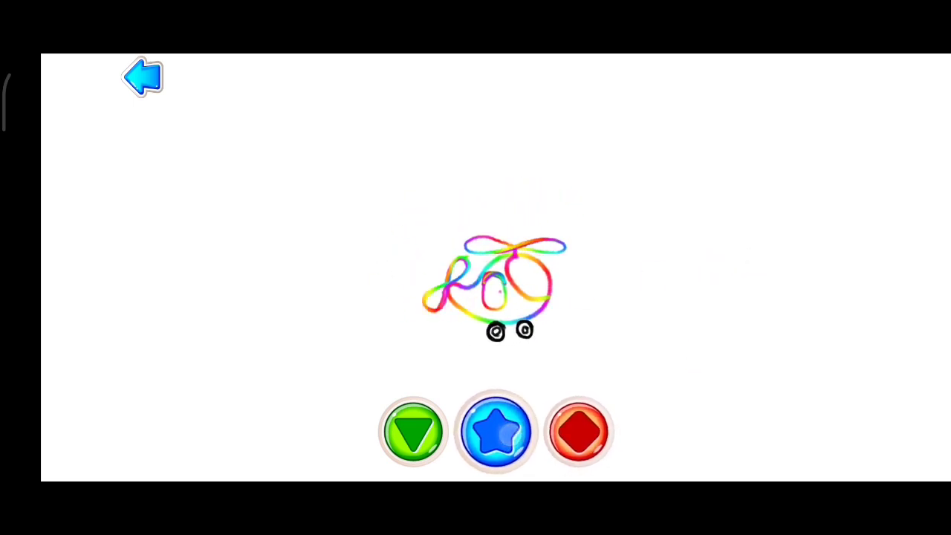